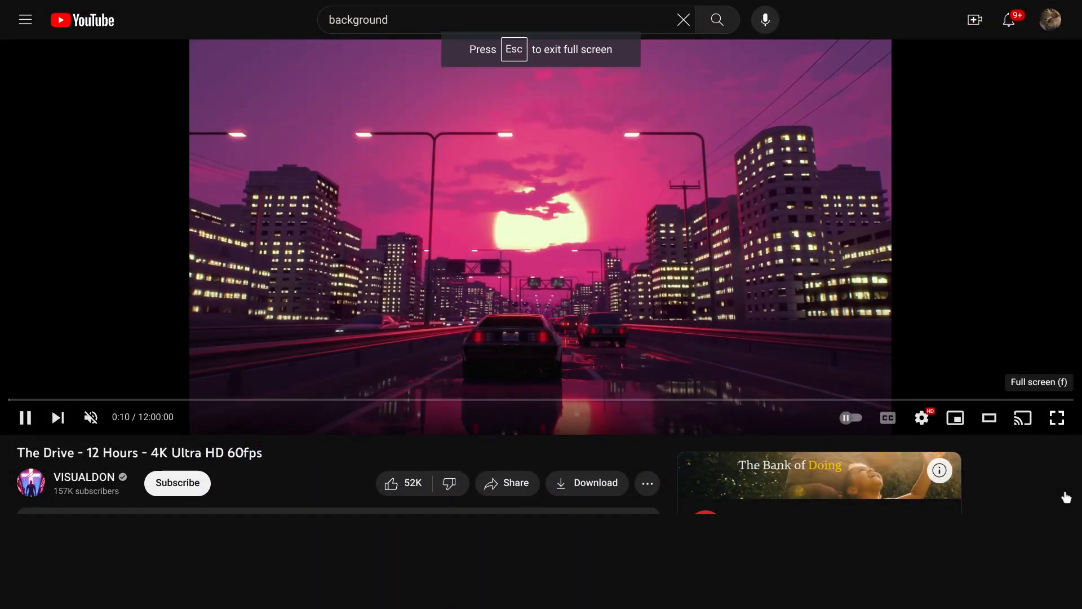
Step: Exit full screen so The Drive - 12 Hours video keeps playing on the watch page
left_click(1056, 417)
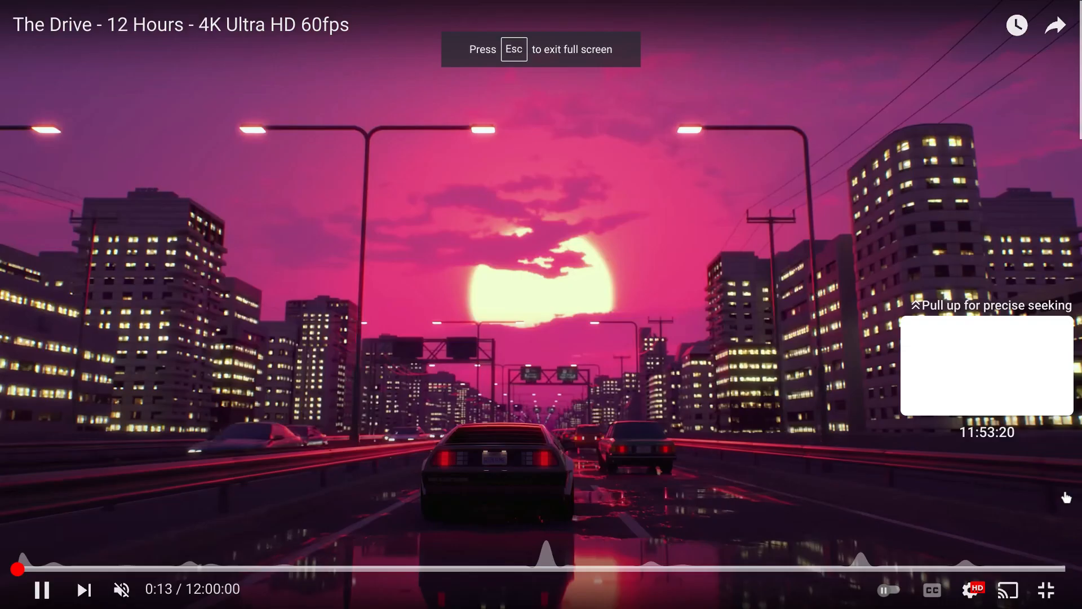
key("Escape")
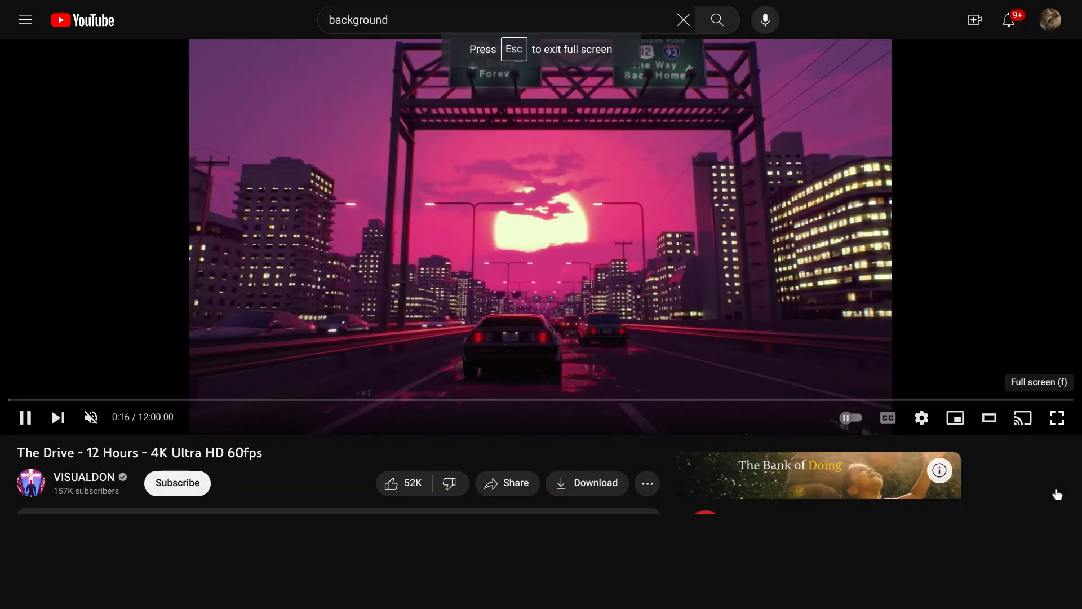
left_click(1057, 418)
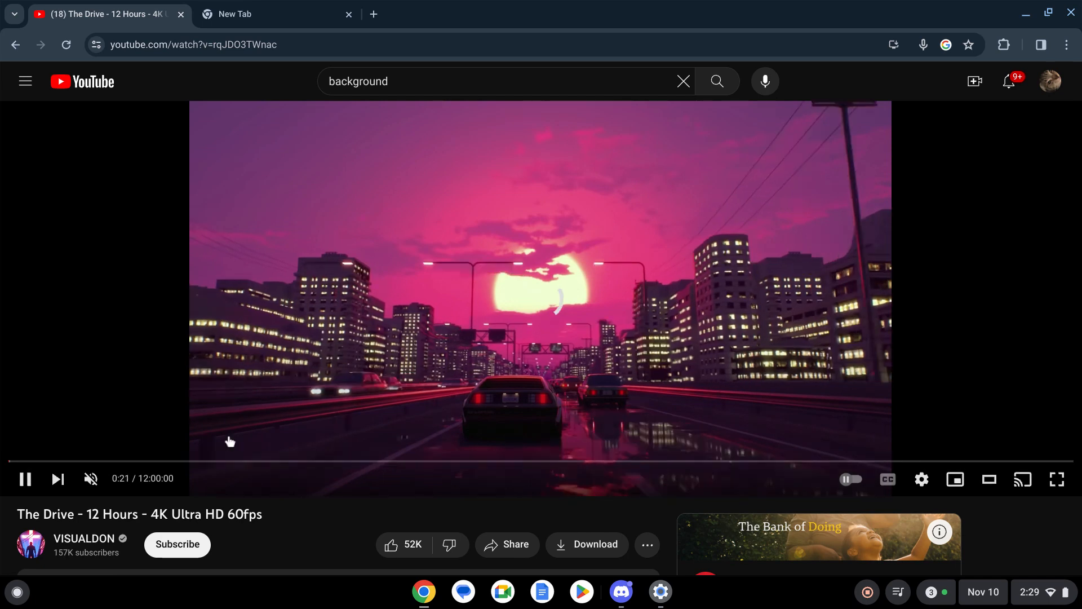
left_click(262, 13)
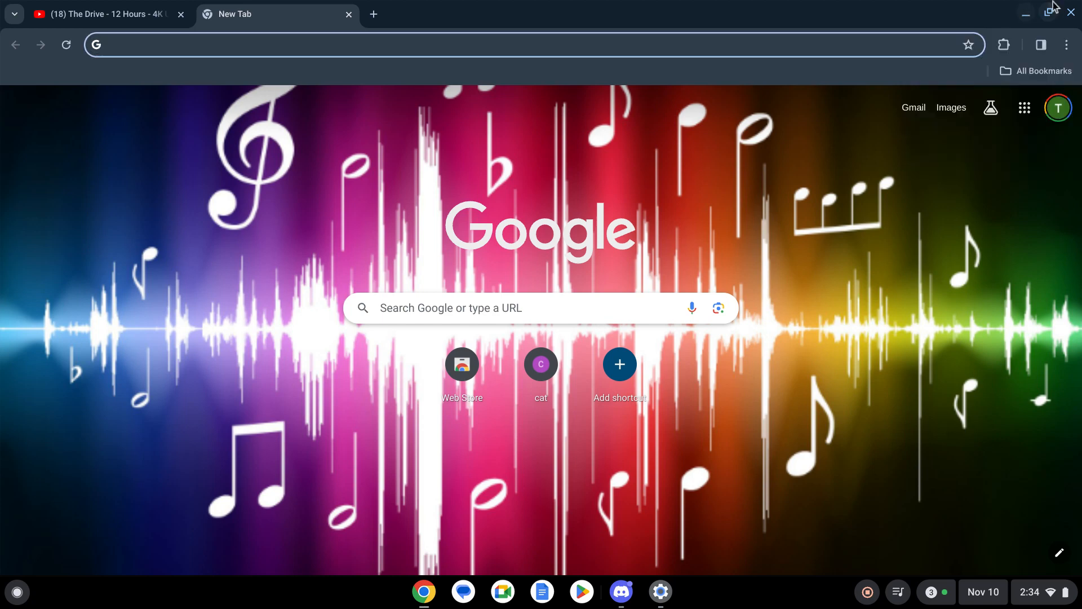
mouse_move(1076, 117)
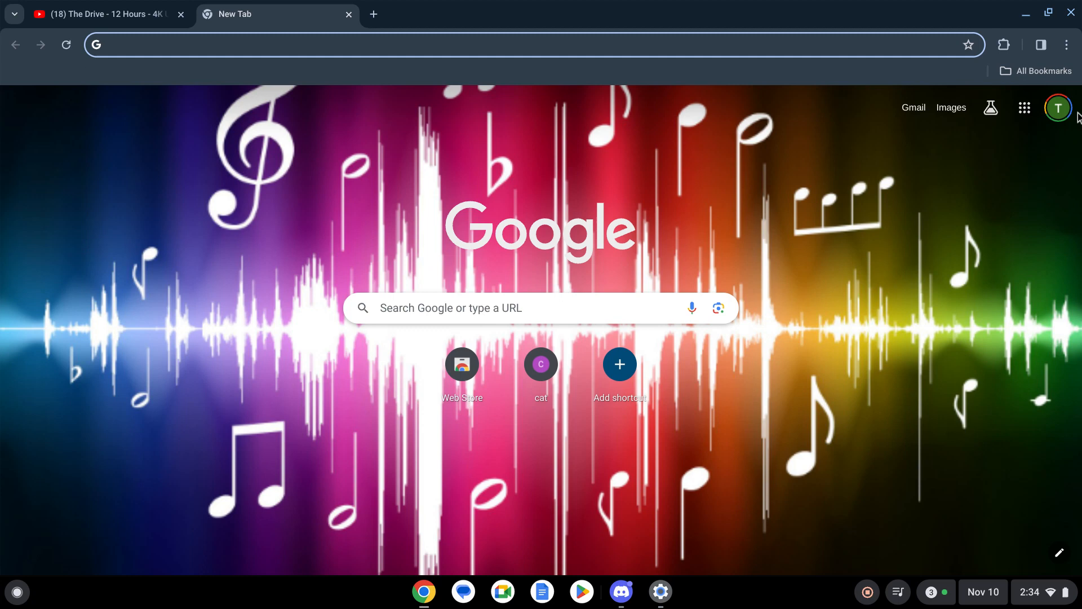
mouse_move(833, 154)
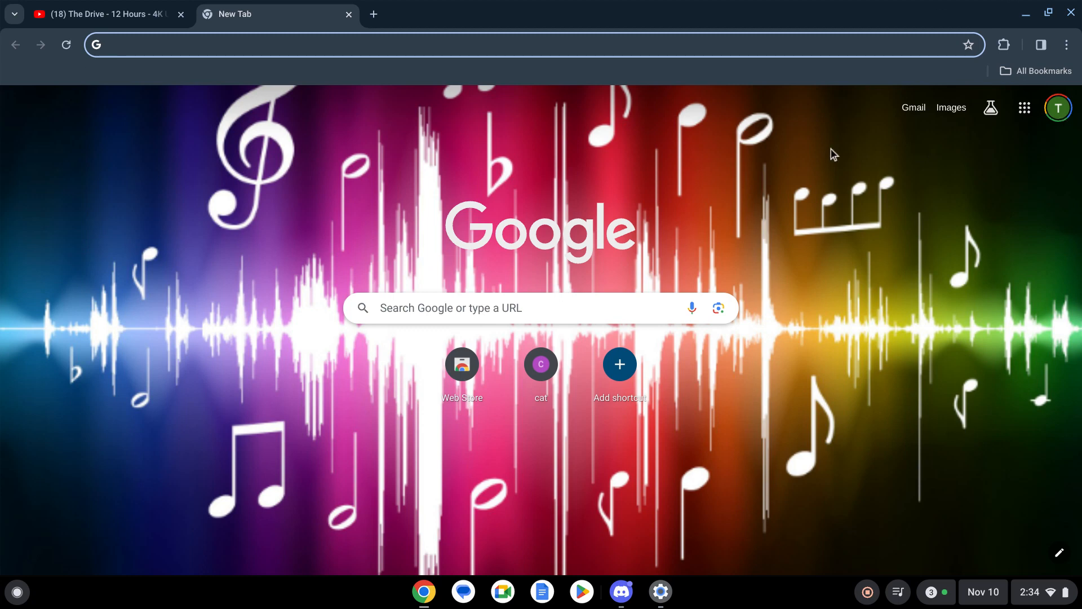
mouse_move(923, 109)
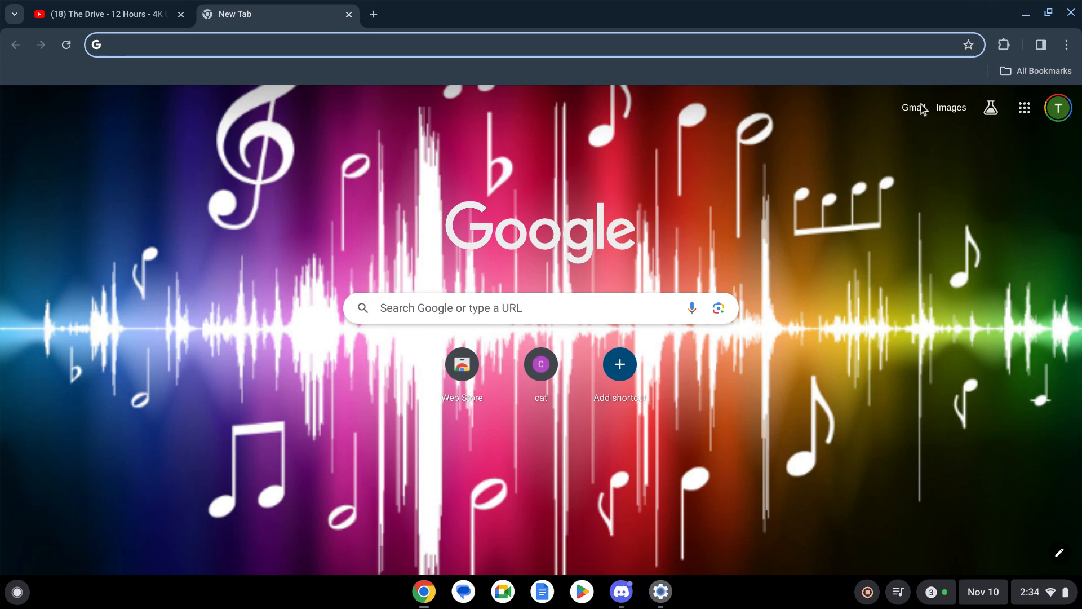
mouse_move(1057, 107)
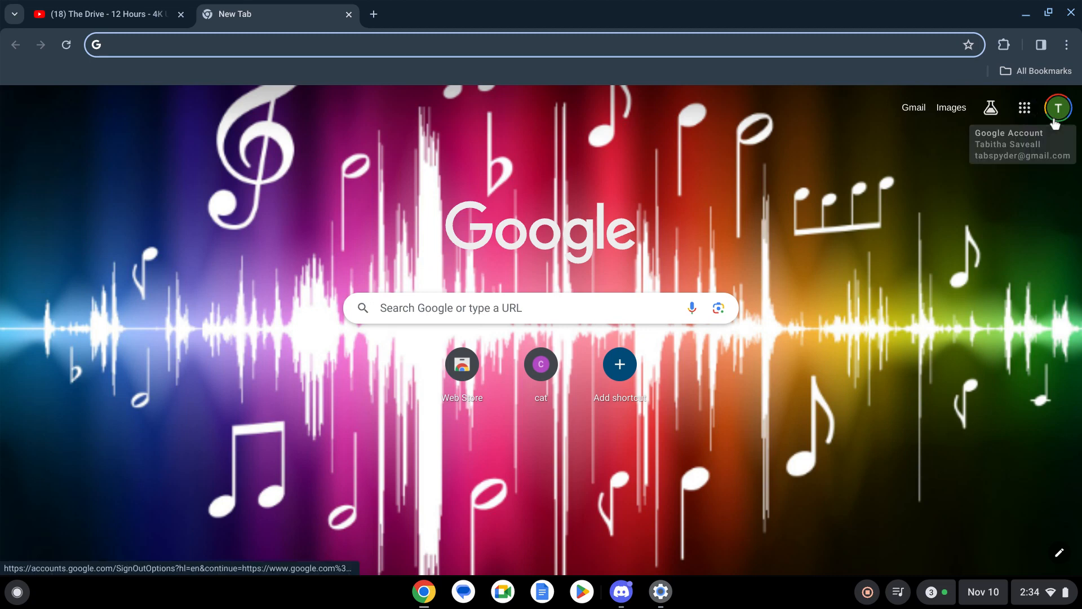
mouse_move(914, 108)
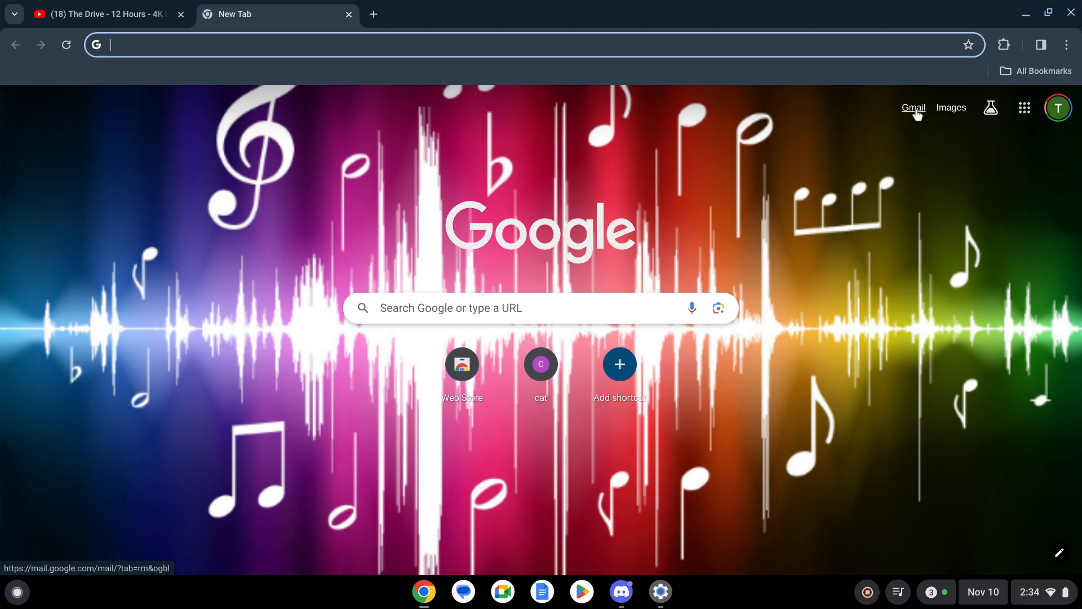
mouse_move(991, 107)
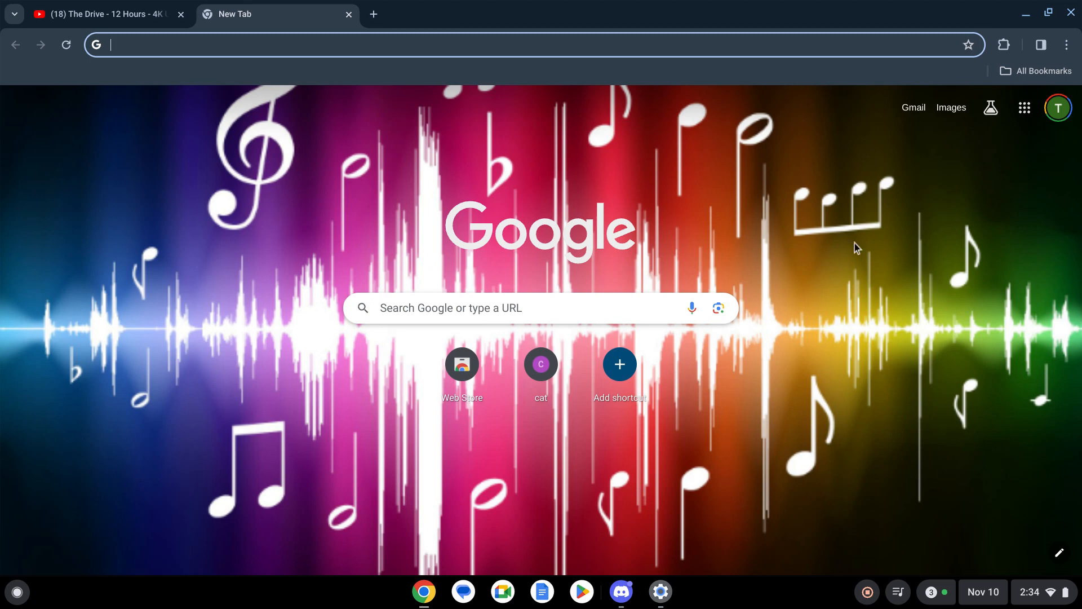
mouse_move(837, 117)
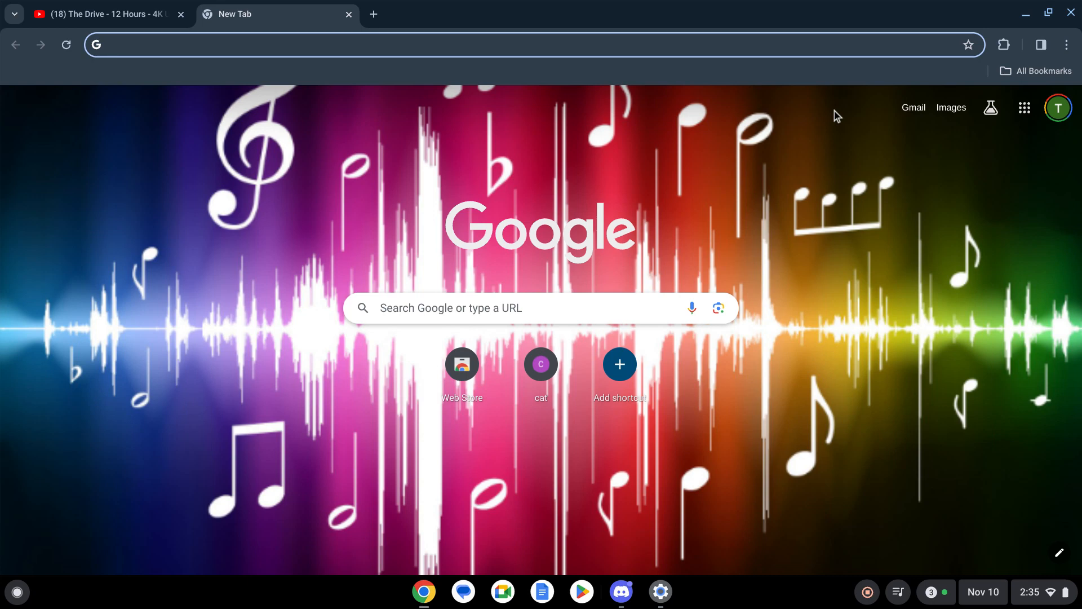
mouse_move(892, 93)
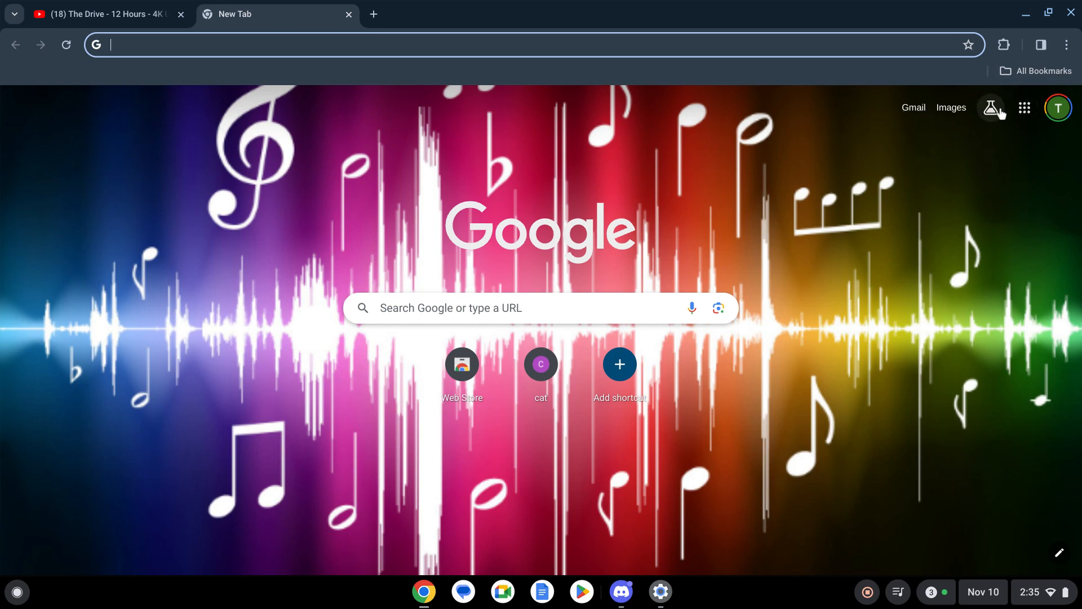
mouse_move(1057, 107)
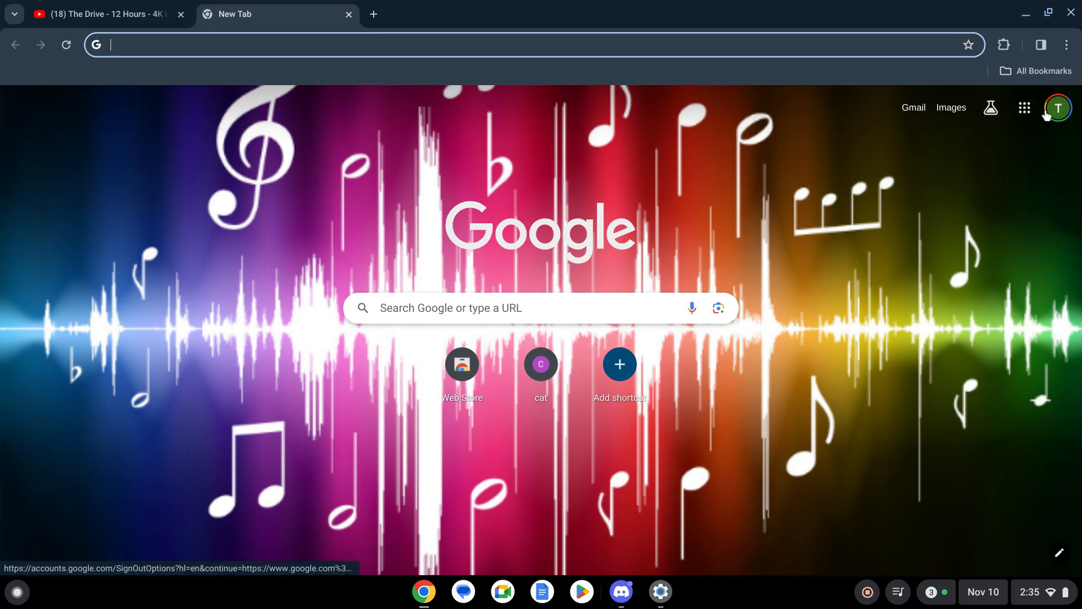
mouse_move(940, 188)
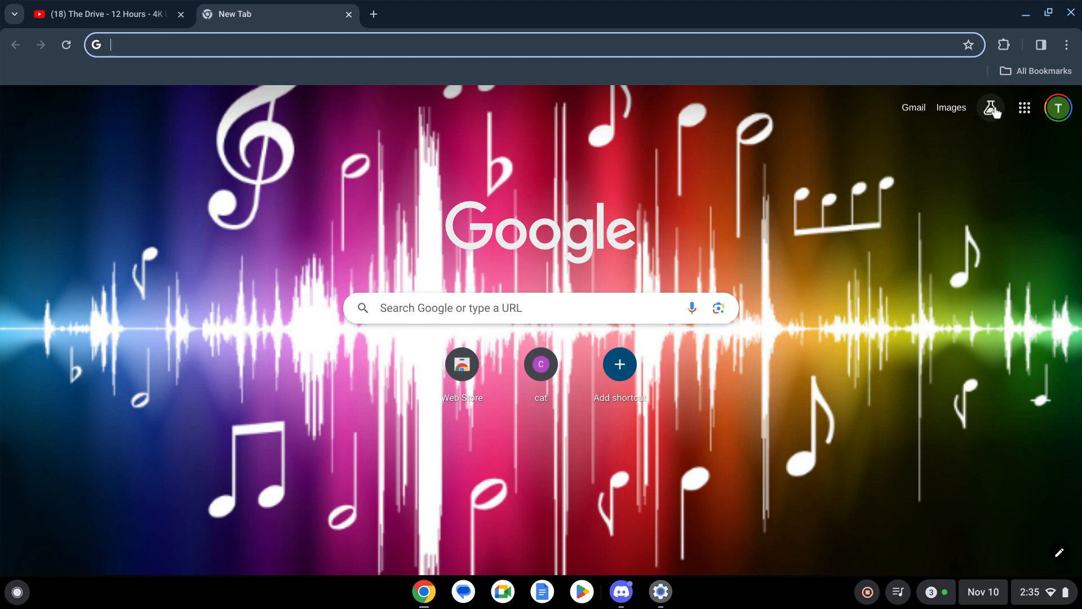
mouse_move(1057, 107)
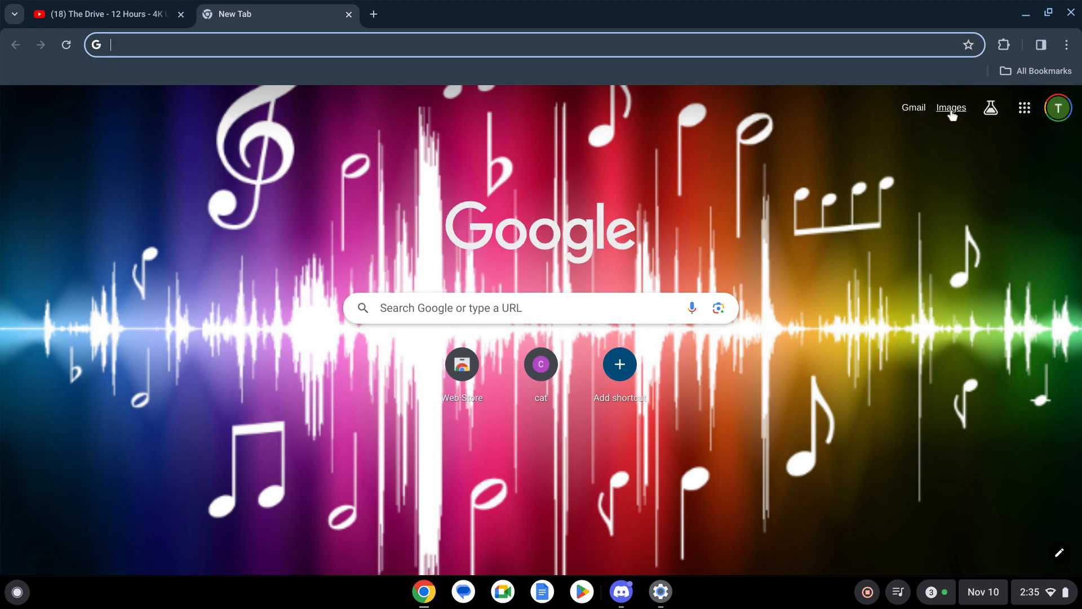
mouse_move(976, 113)
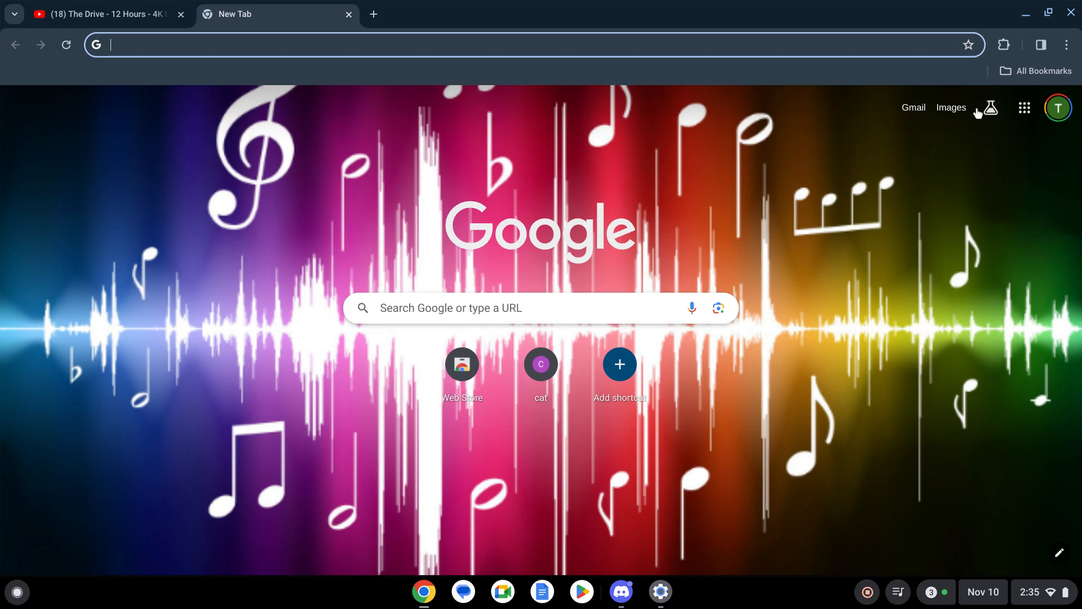
mouse_move(1057, 107)
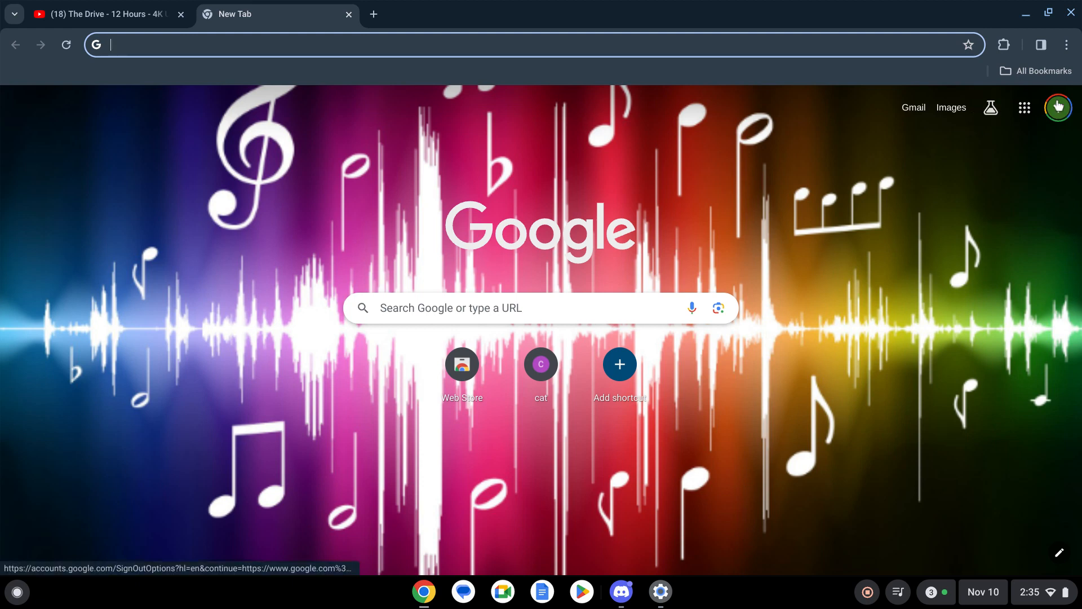
mouse_move(990, 107)
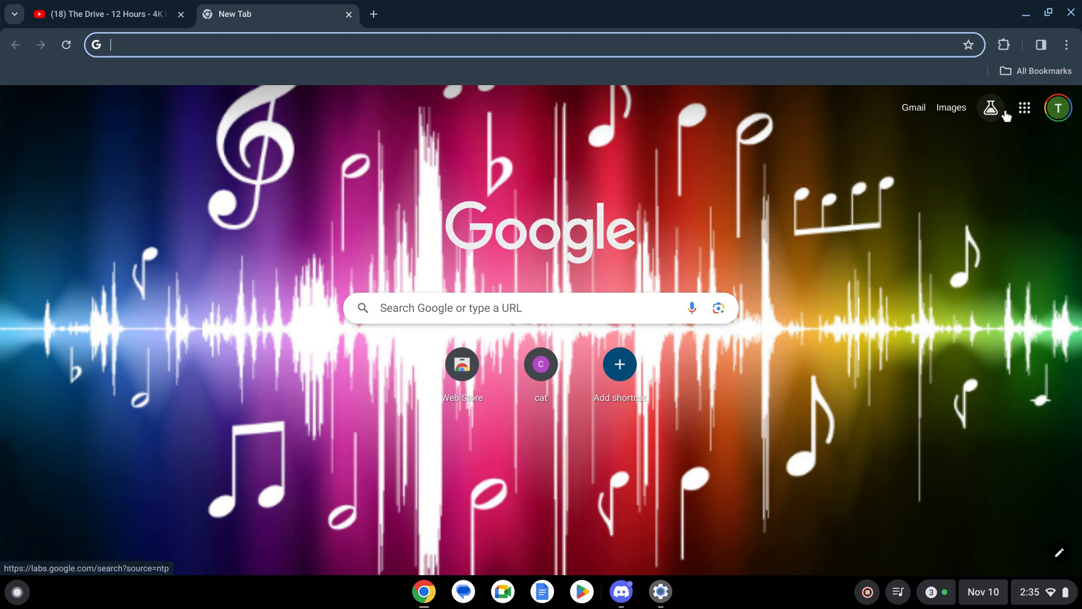
mouse_move(913, 107)
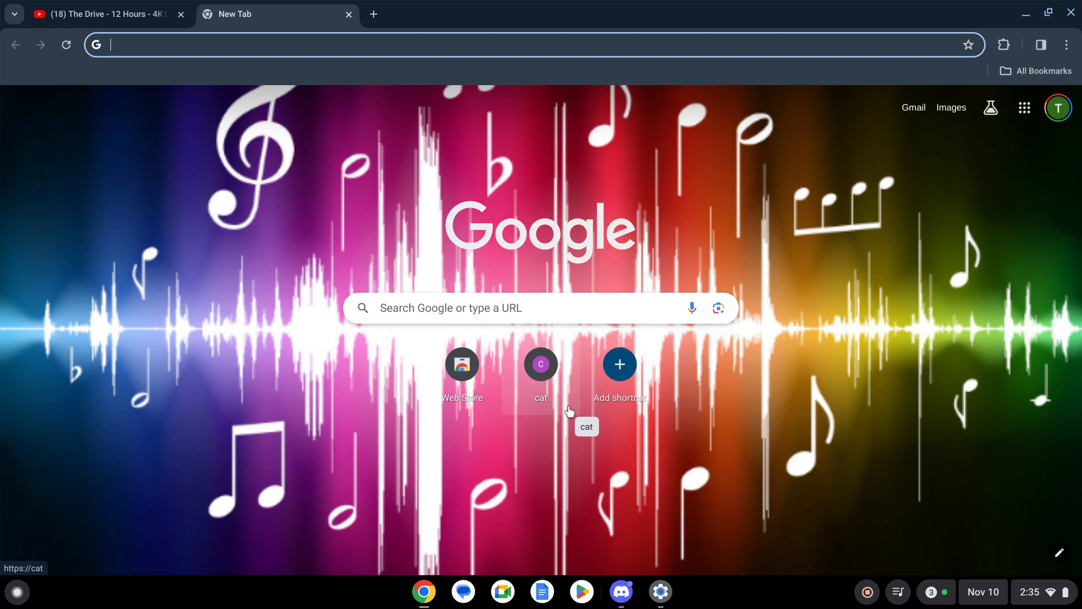
mouse_move(359, 309)
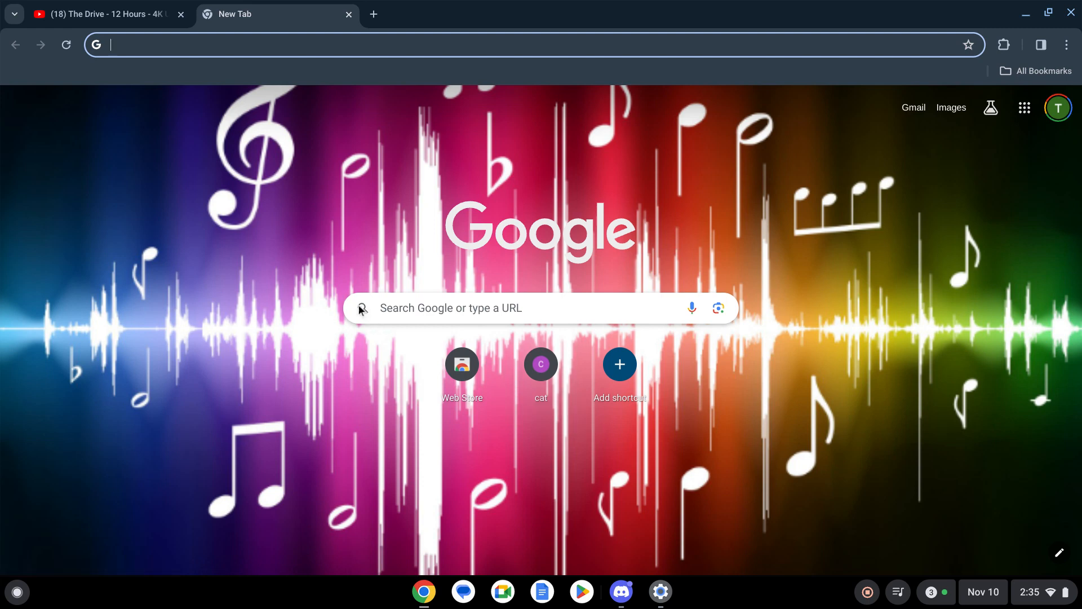
mouse_move(371, 313)
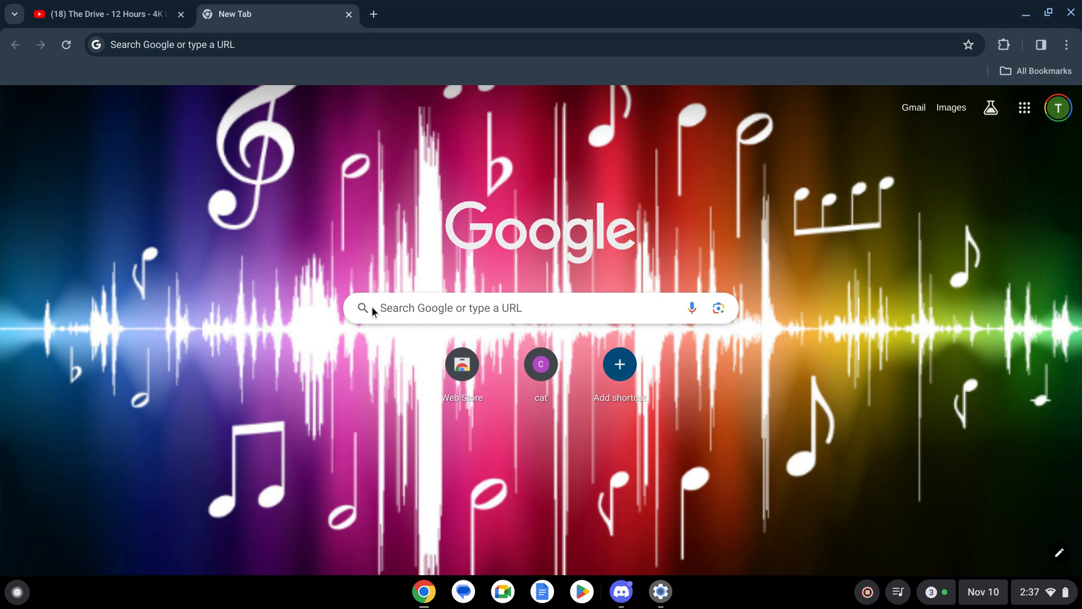
mouse_move(508, 385)
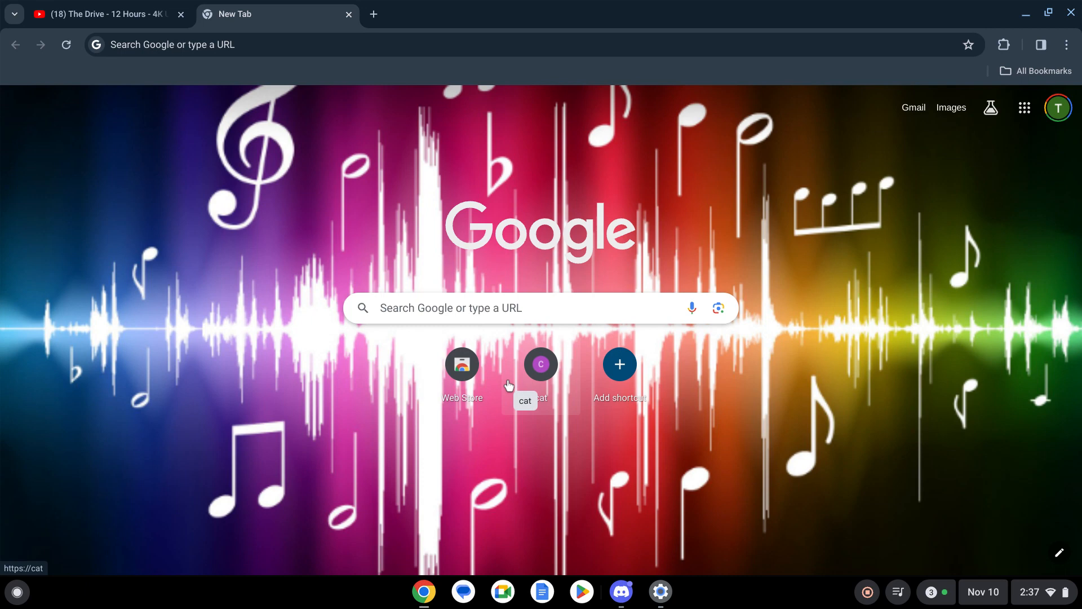
mouse_move(864, 595)
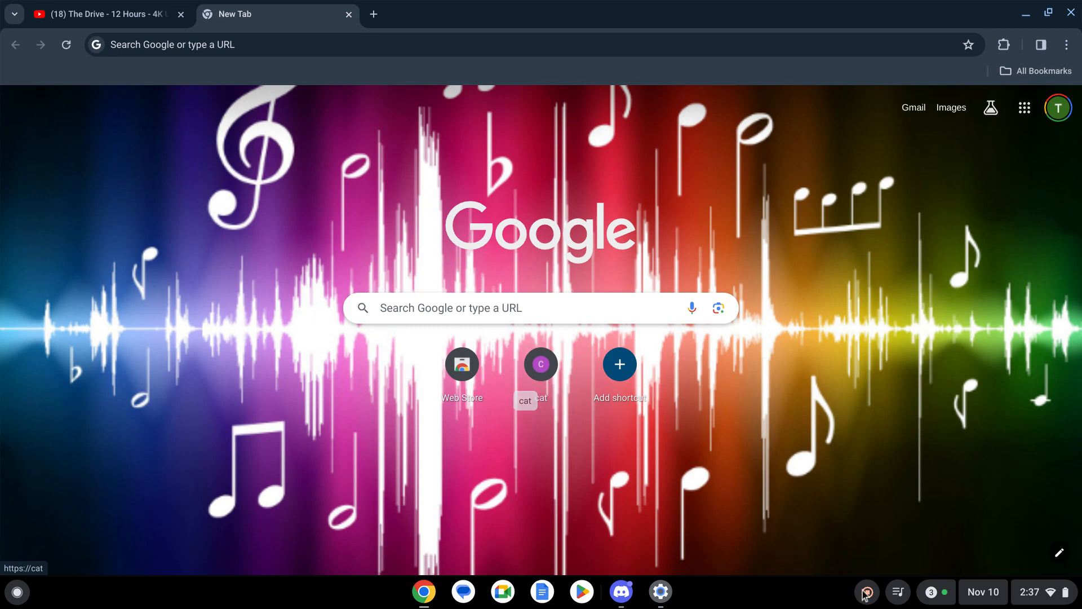
mouse_move(870, 595)
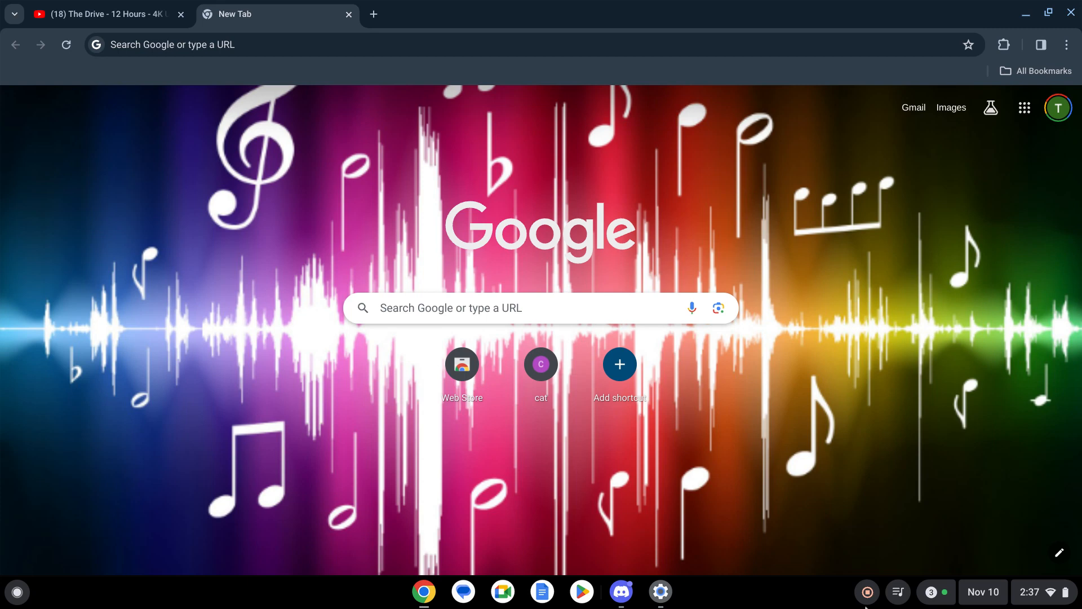
mouse_move(873, 587)
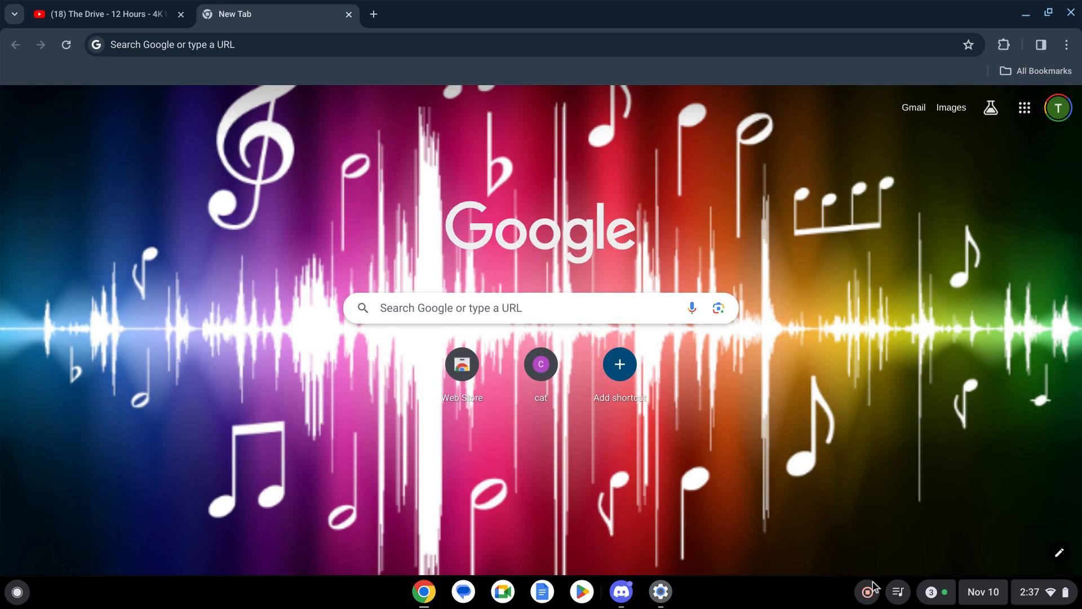